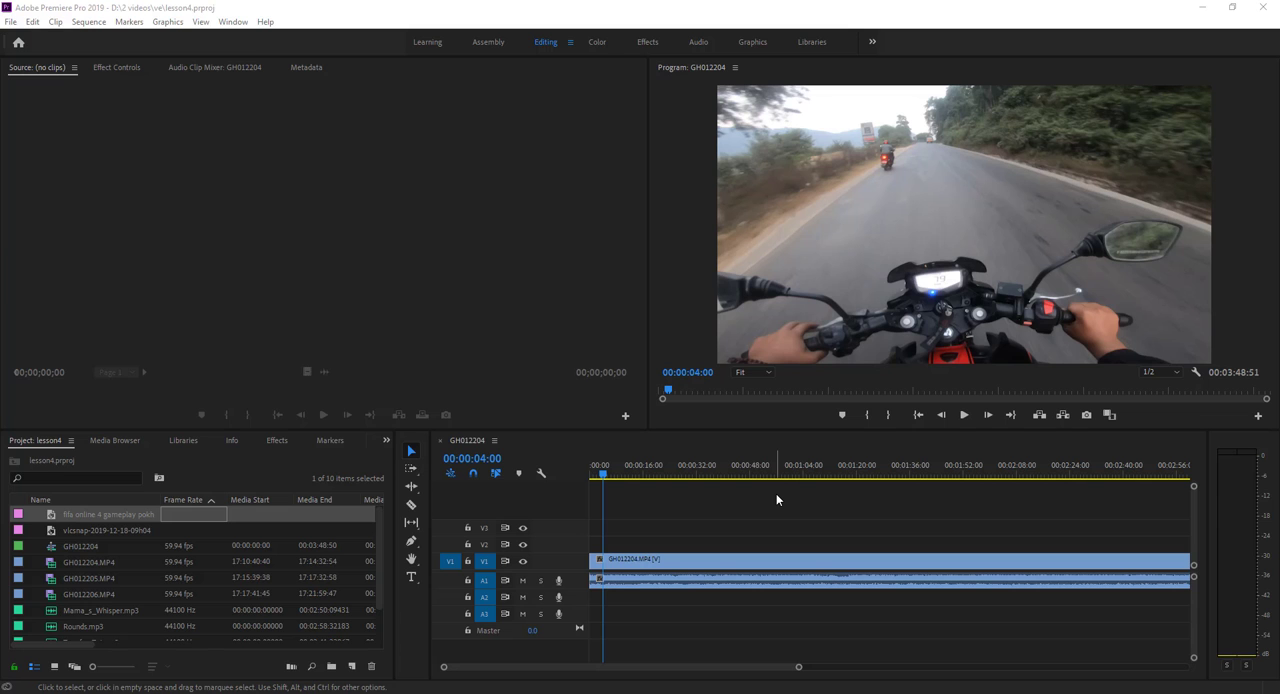
pyautogui.moveTo(758, 502)
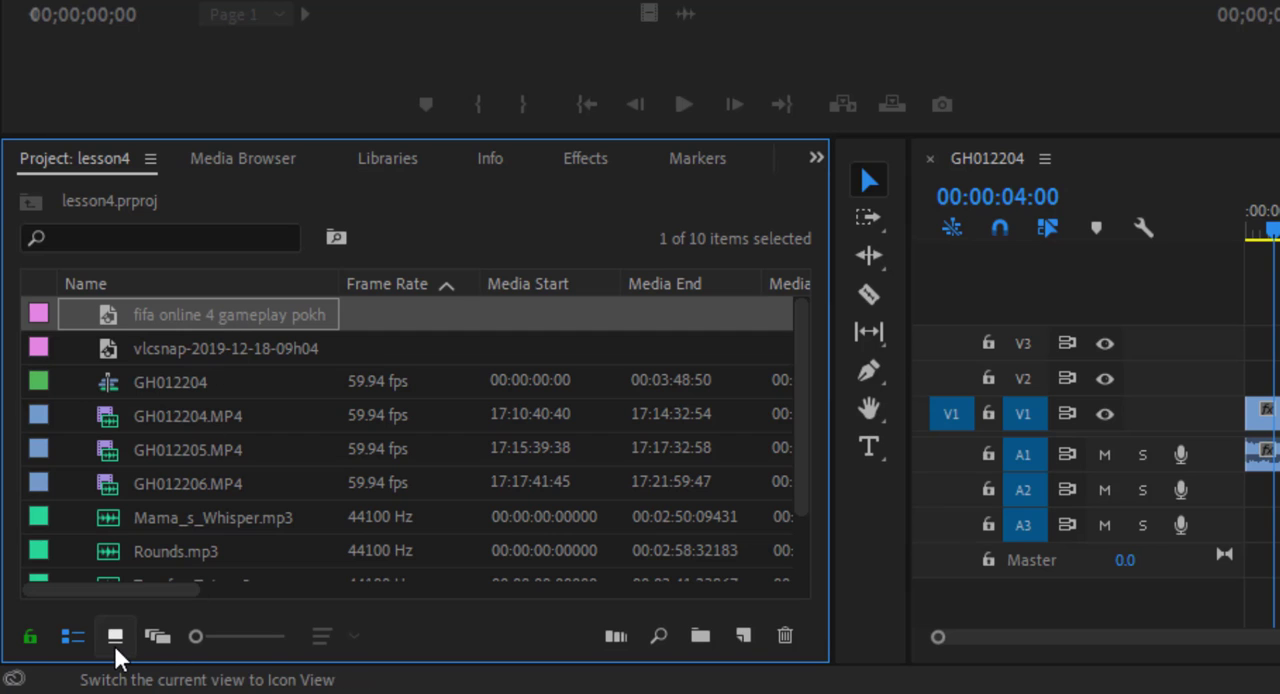
# Switch the Project panel to icon view and browse every thumbnail down to the mp3 tracks.
pyautogui.click(114, 636)
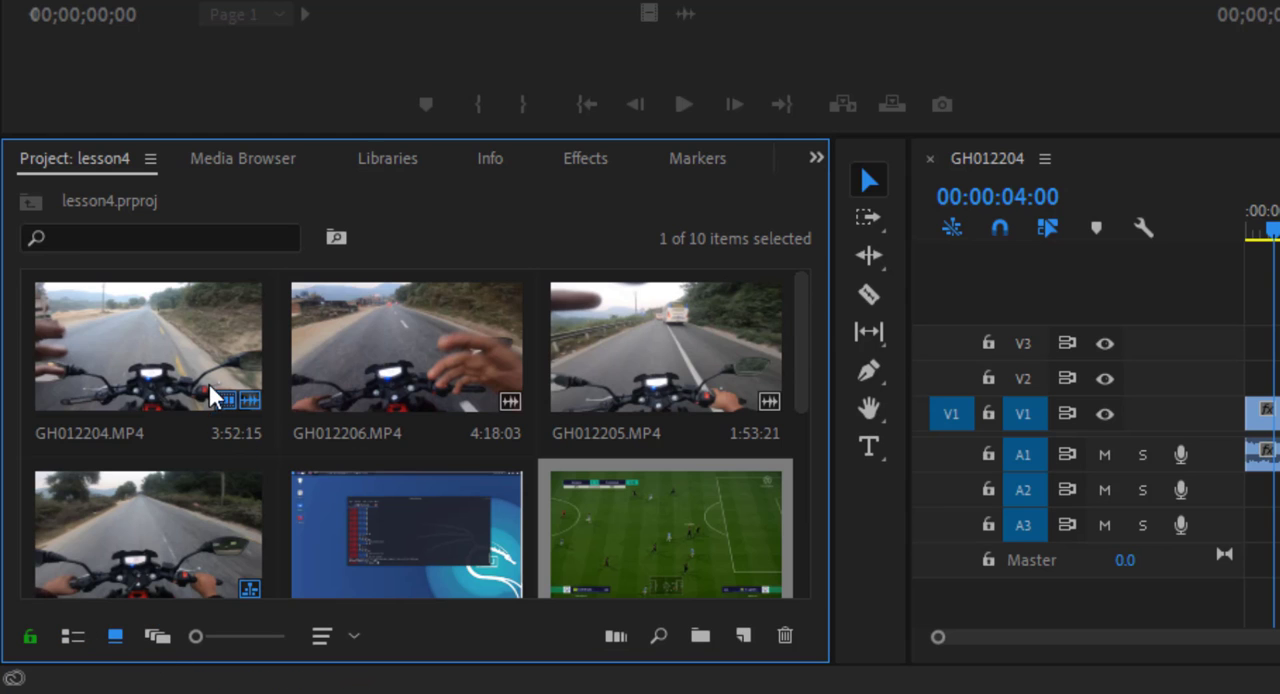
pyautogui.moveTo(416, 544)
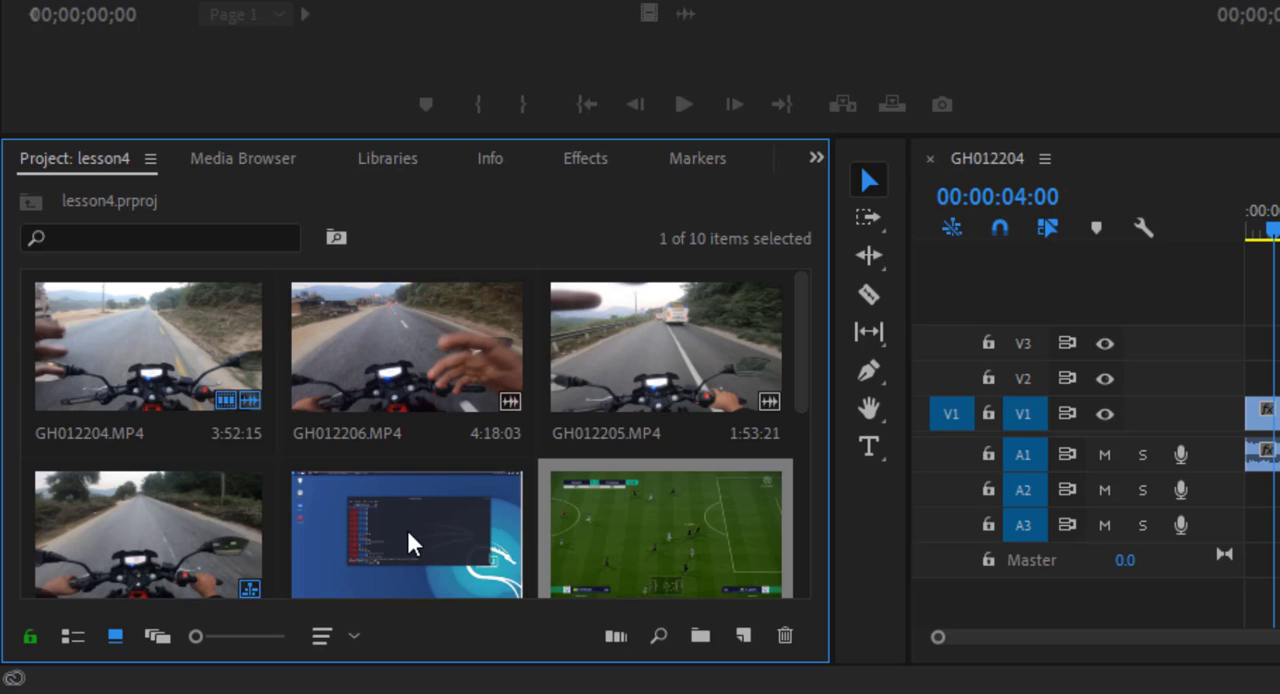
pyautogui.moveTo(604, 550)
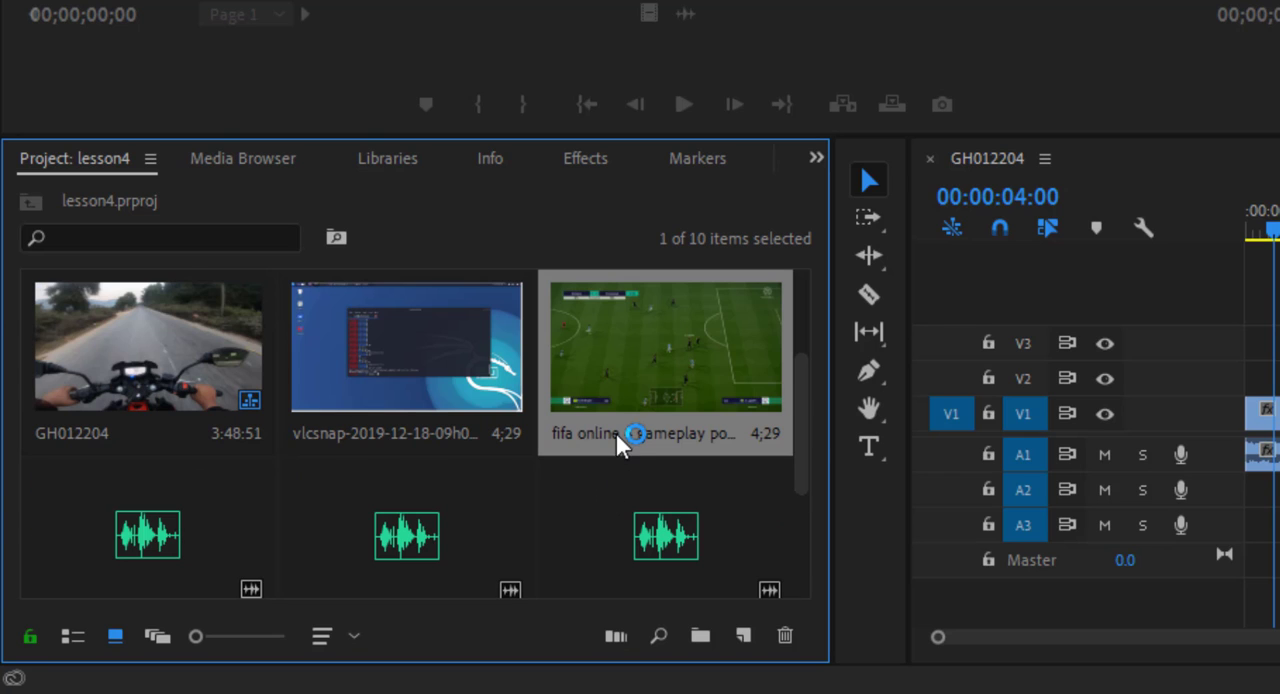
pyautogui.scroll(-3)
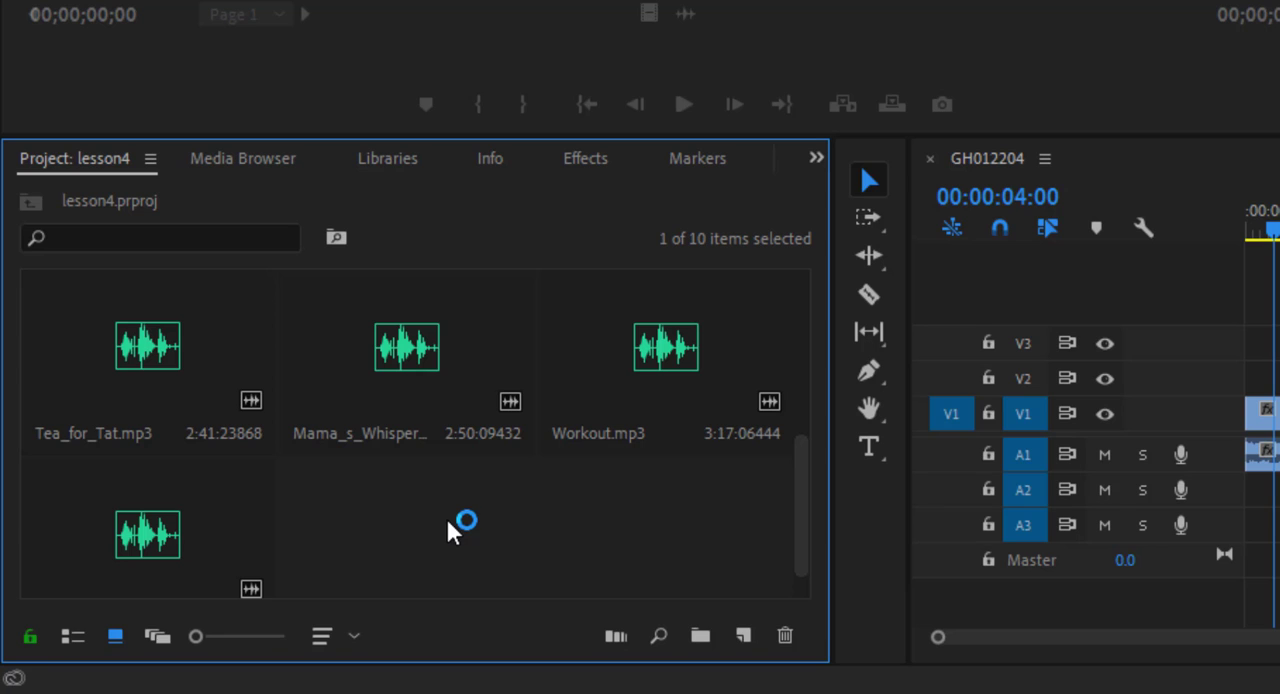
pyautogui.click(370, 530)
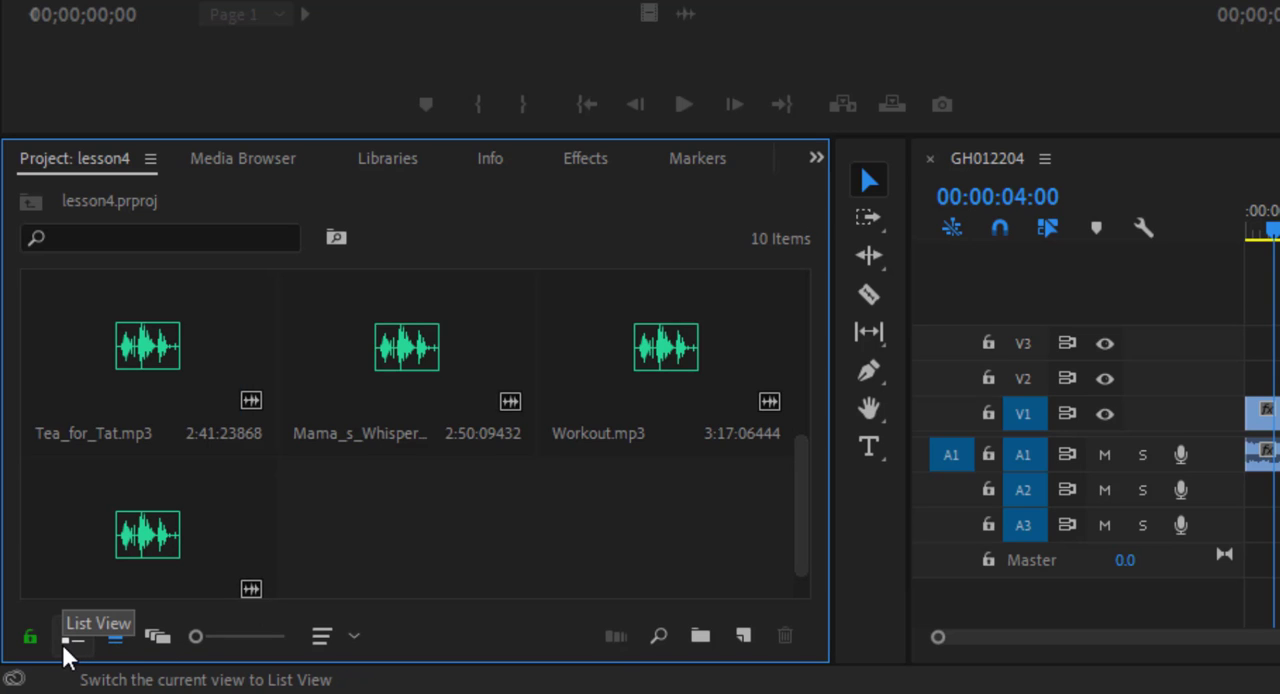
# Switch the Project panel back to list view and select the vlcsnap screenshot image.
pyautogui.click(72, 636)
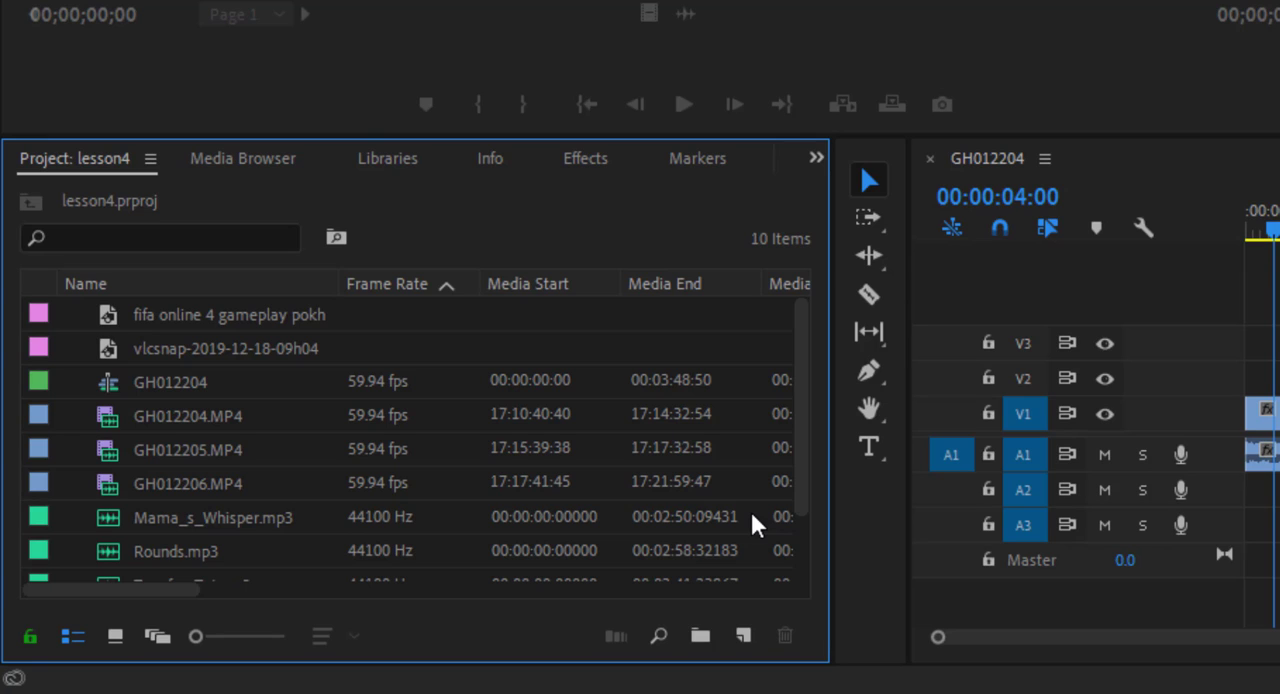
pyautogui.moveTo(504, 520)
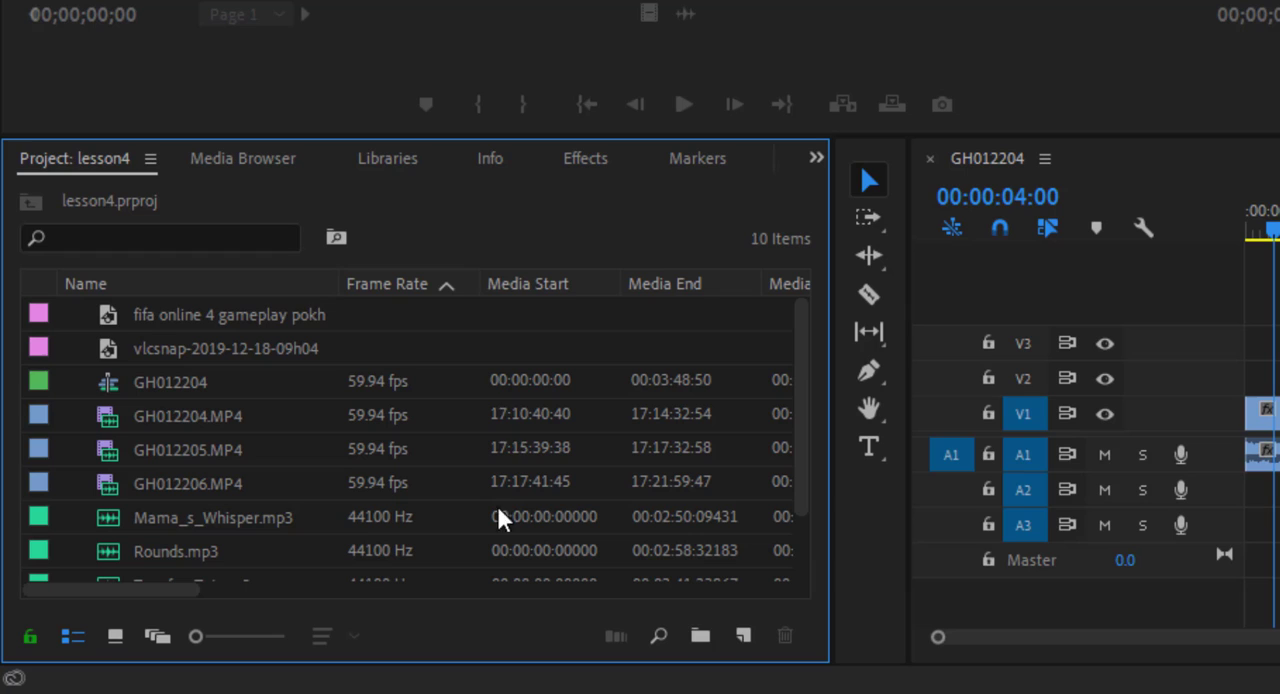
pyautogui.click(228, 348)
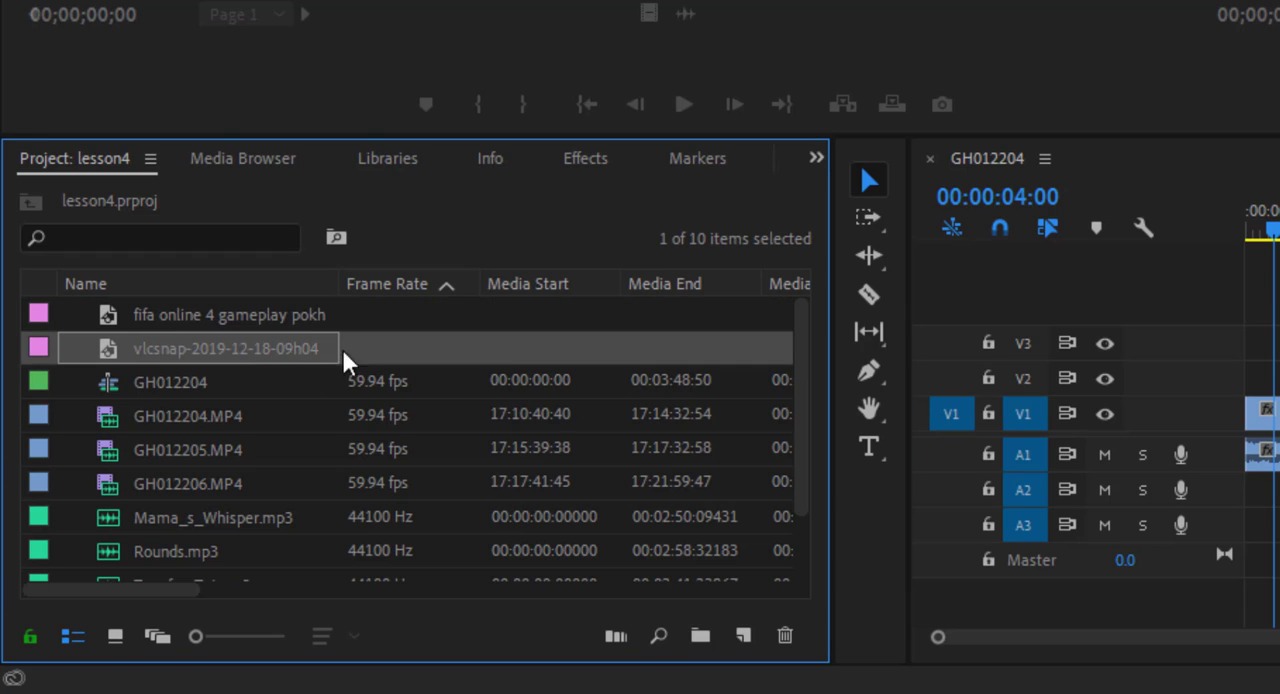
pyautogui.moveTo(700, 636)
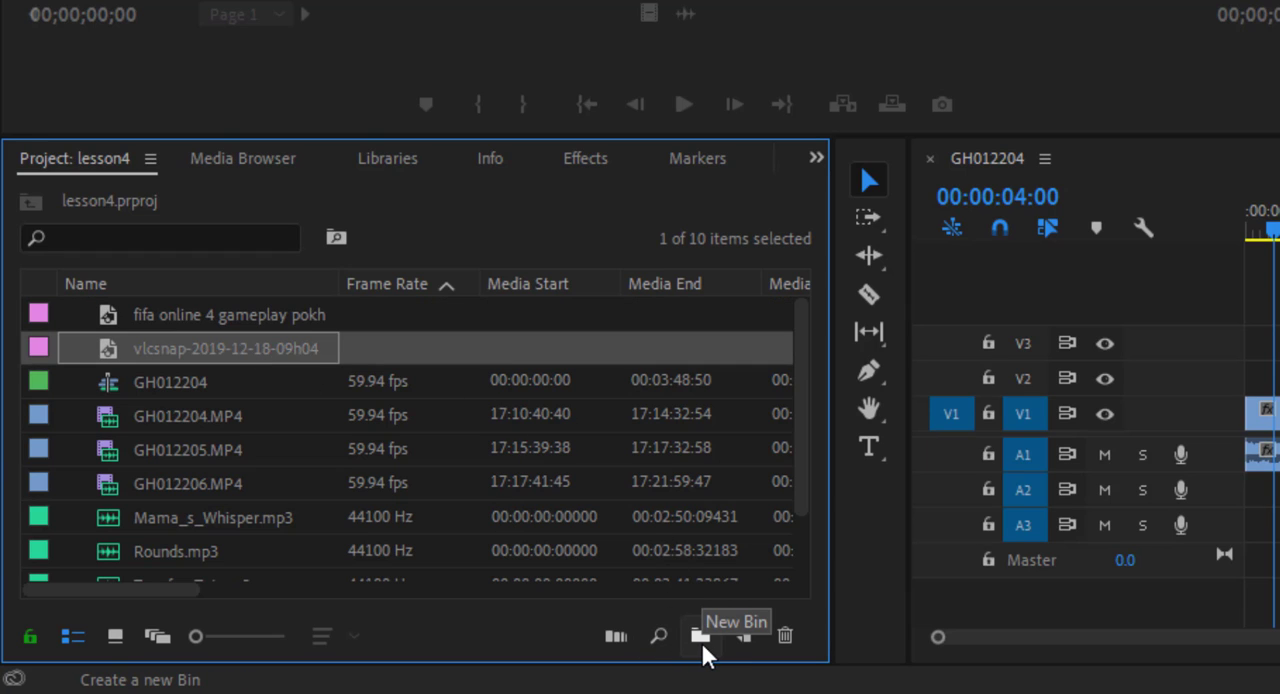
# Create an 'images' bin, move both still images into it and leave it collapsed.
pyautogui.click(700, 636)
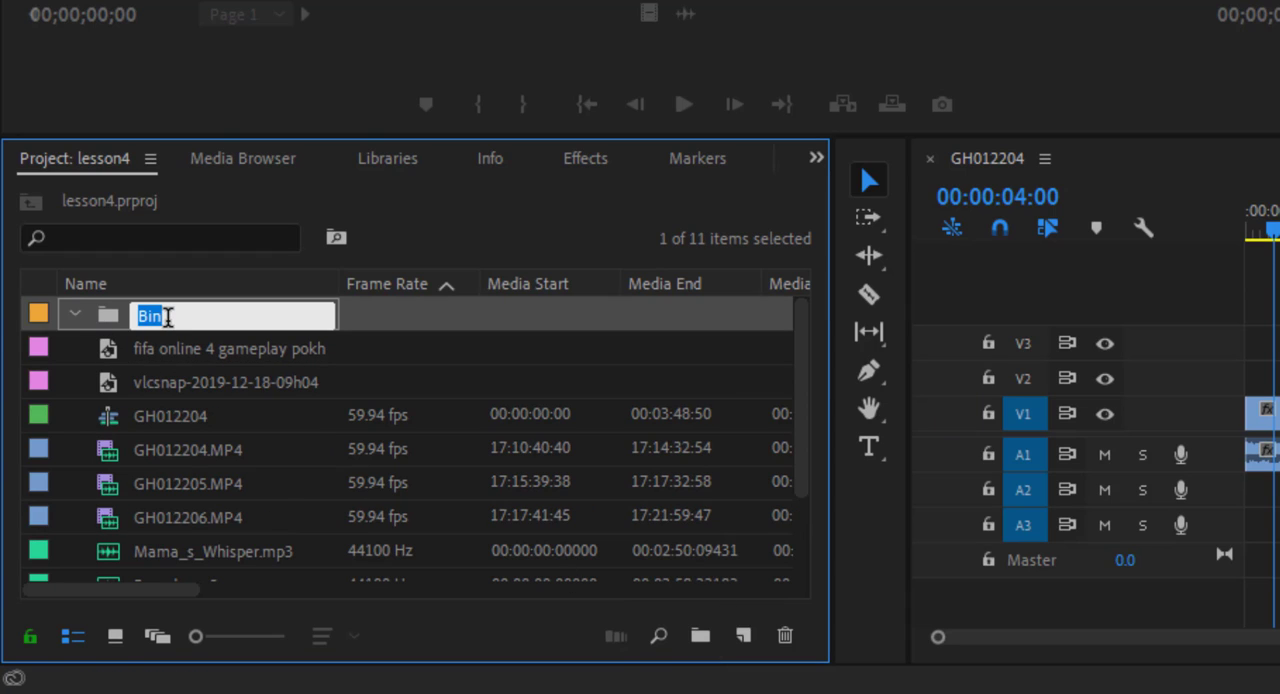
pyautogui.write('images')
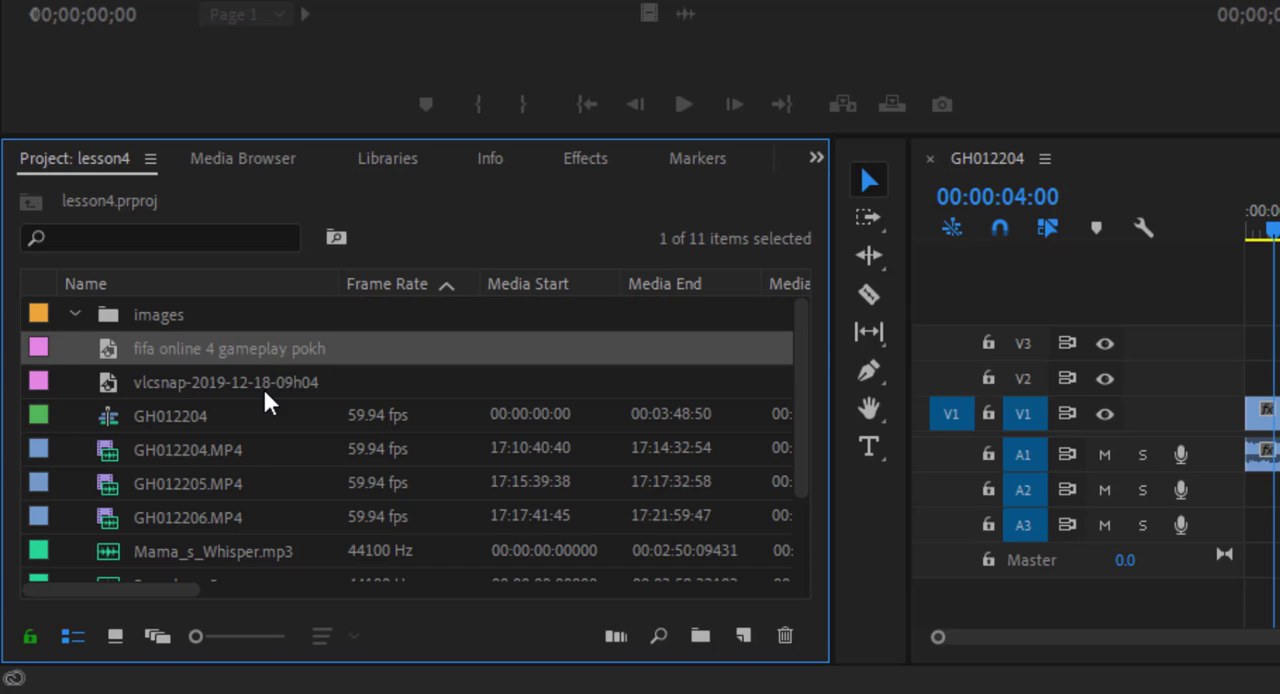
pyautogui.click(226, 382)
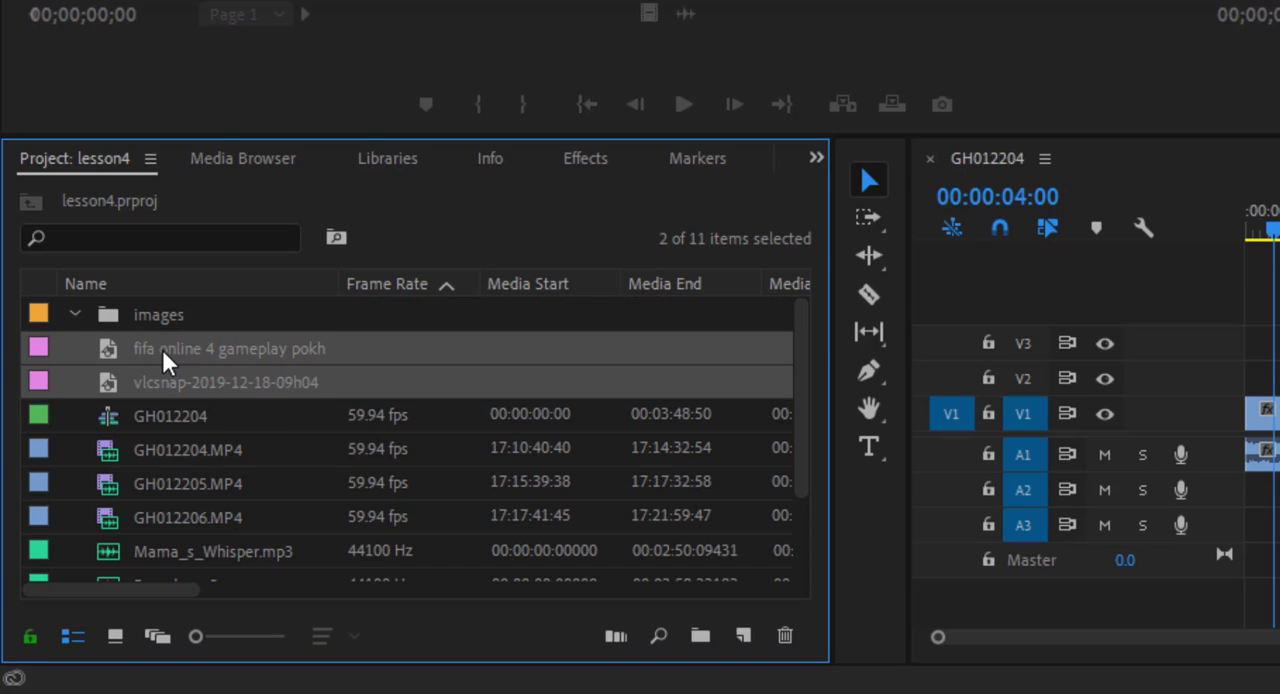
pyautogui.moveTo(164, 360)
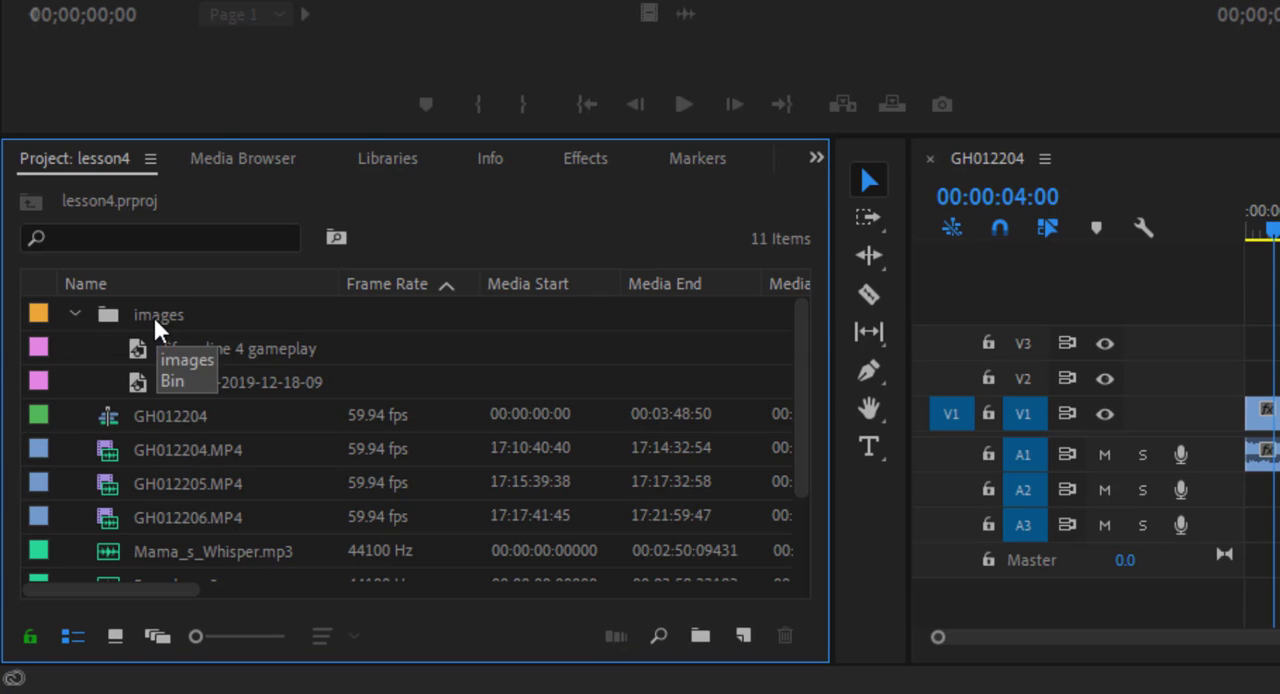
pyautogui.moveTo(80, 330)
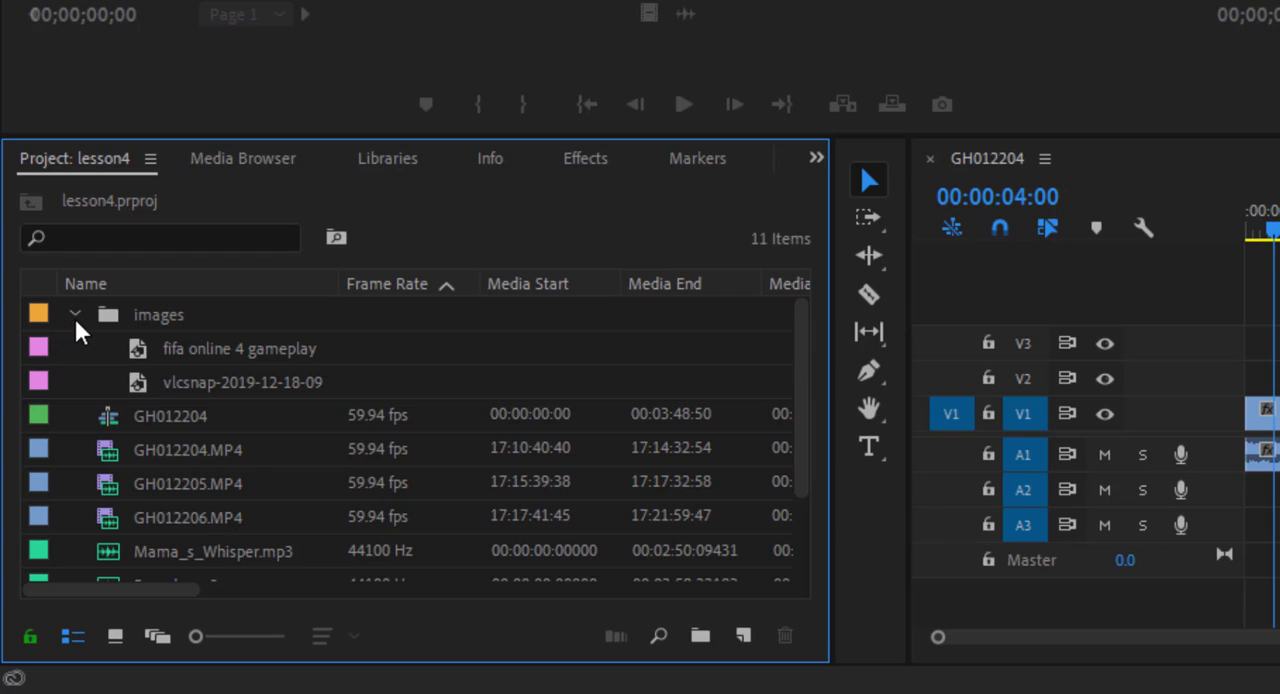
pyautogui.click(76, 314)
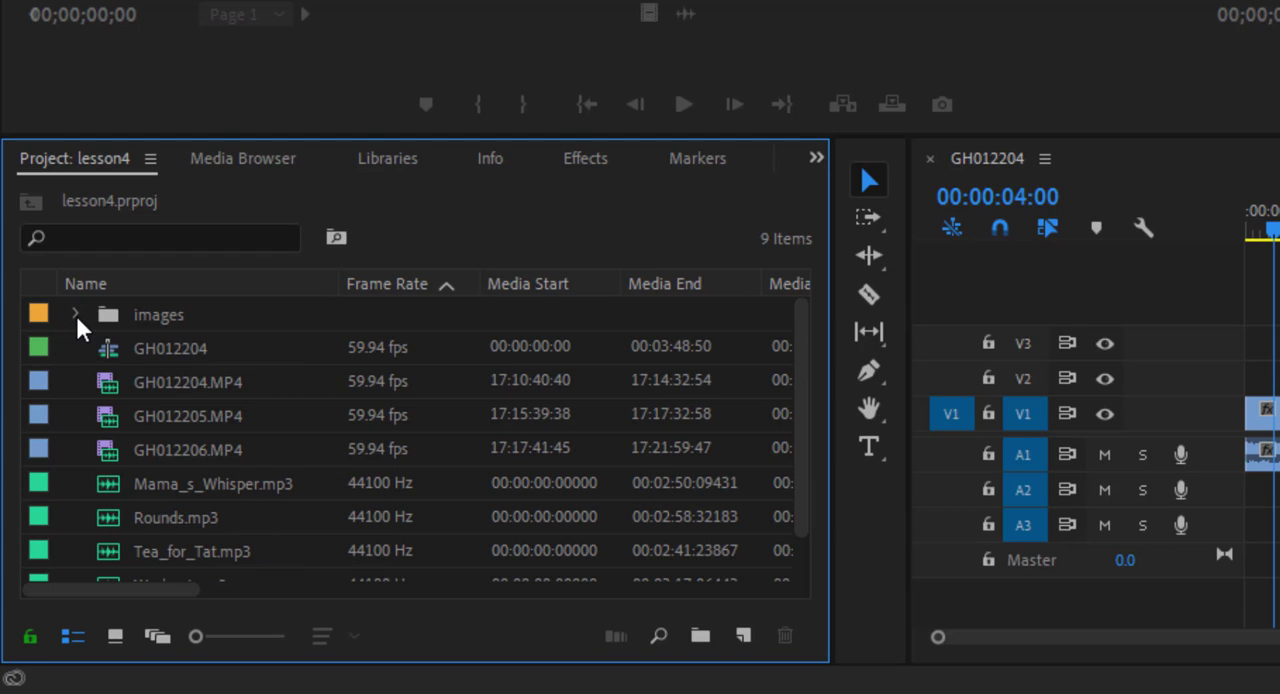
pyautogui.click(76, 314)
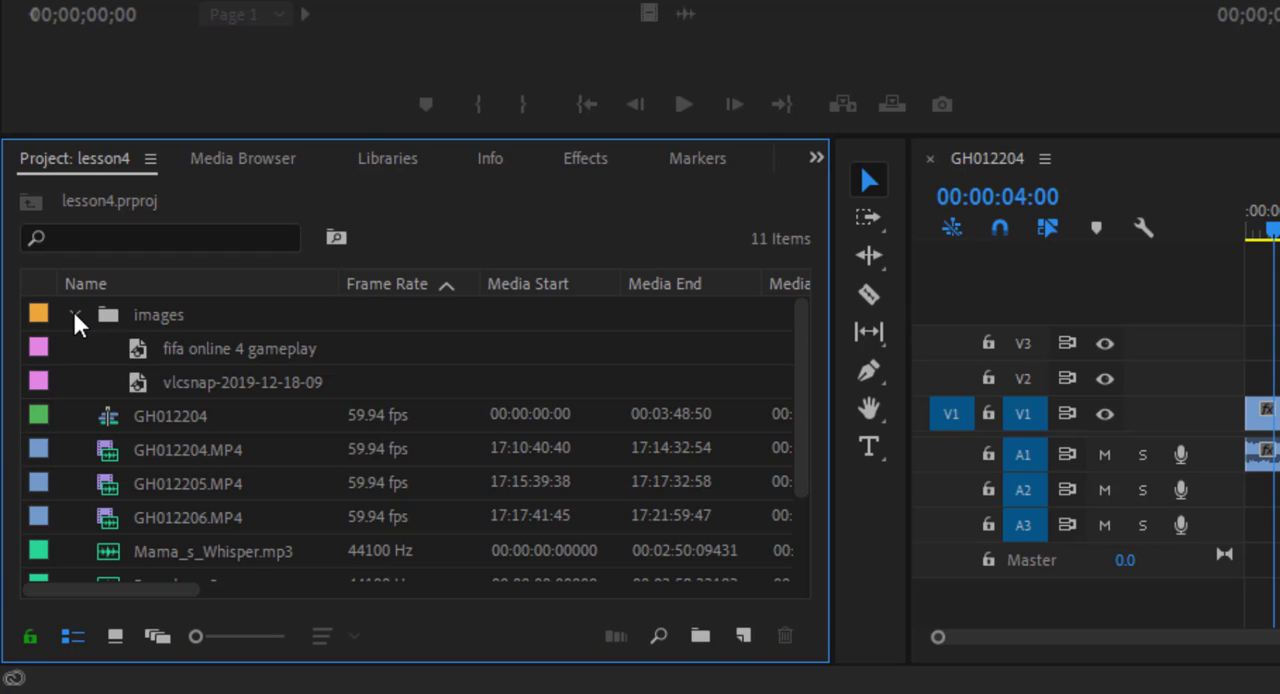
pyautogui.click(76, 314)
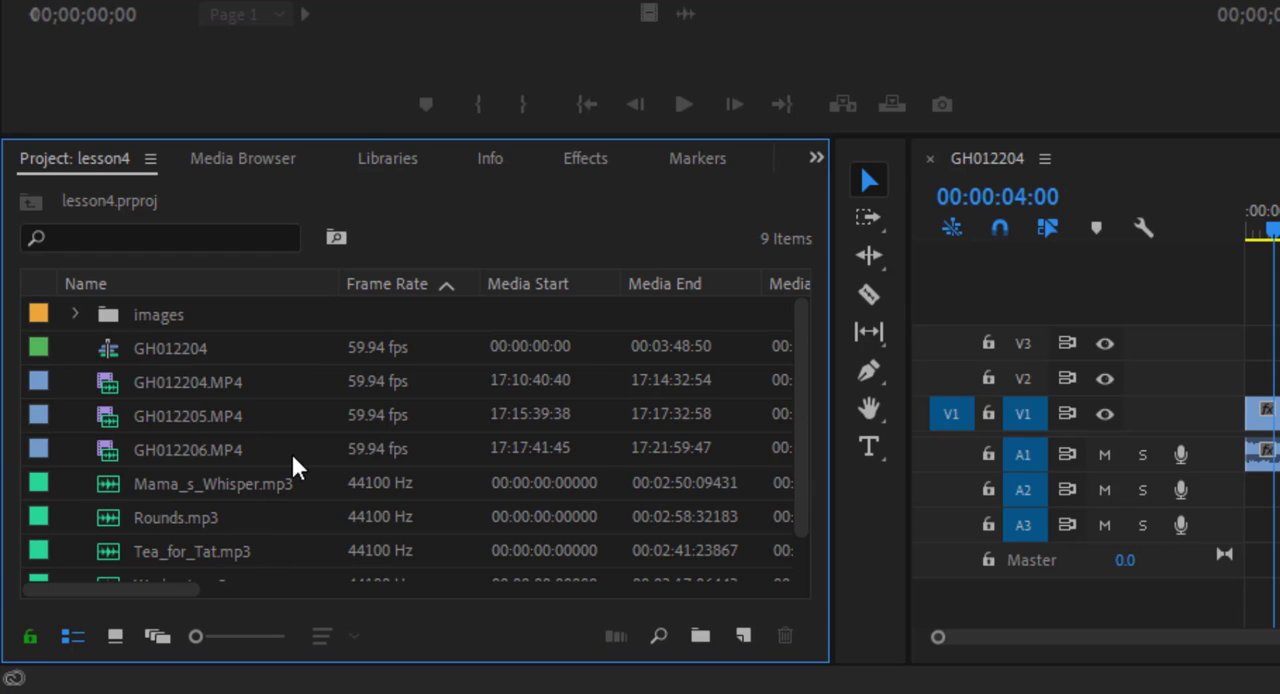
pyautogui.moveTo(700, 636)
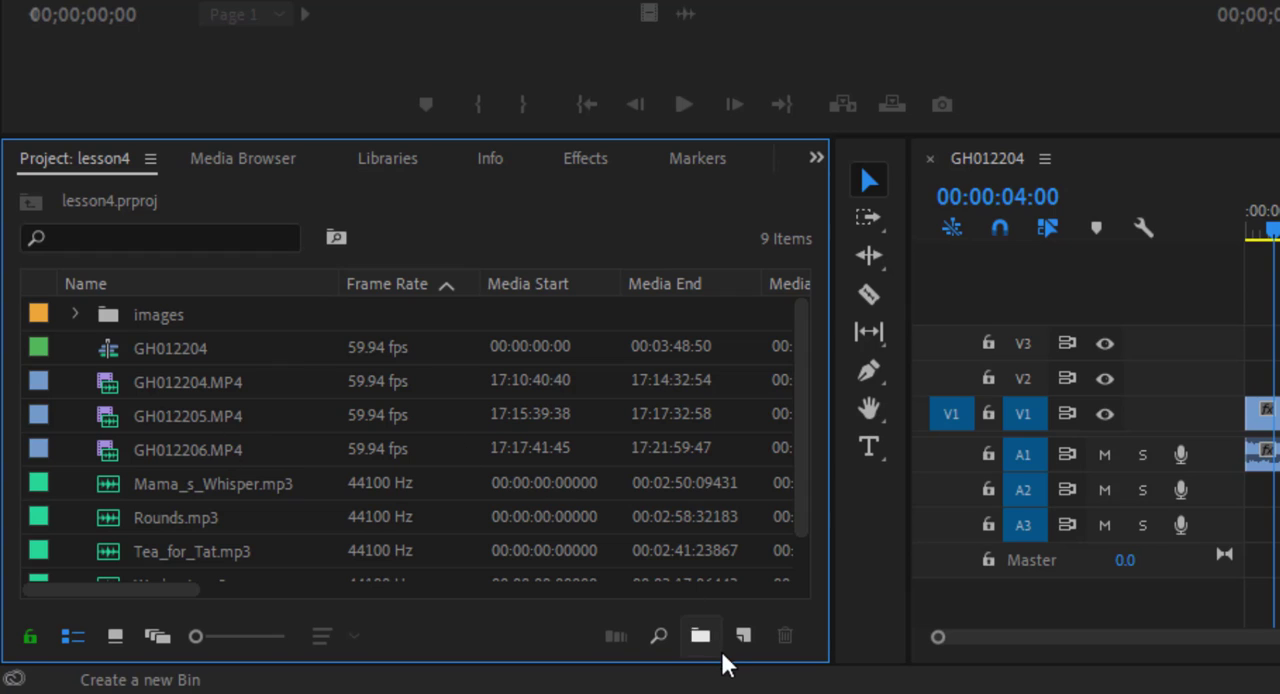
# Create a 'videos' bin holding the GH012204, GH012205 and GH012206 MP4 clips, collapsed.
pyautogui.click(700, 636)
pyautogui.write('videos')
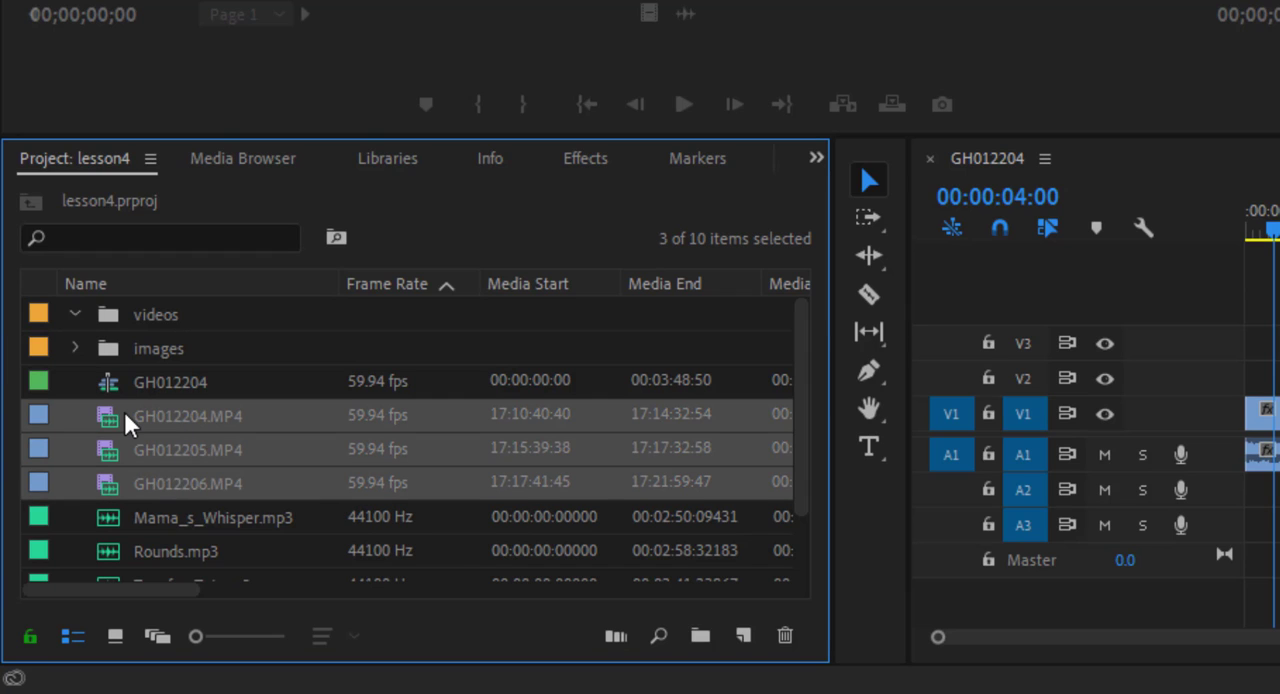
pyautogui.click(74, 314)
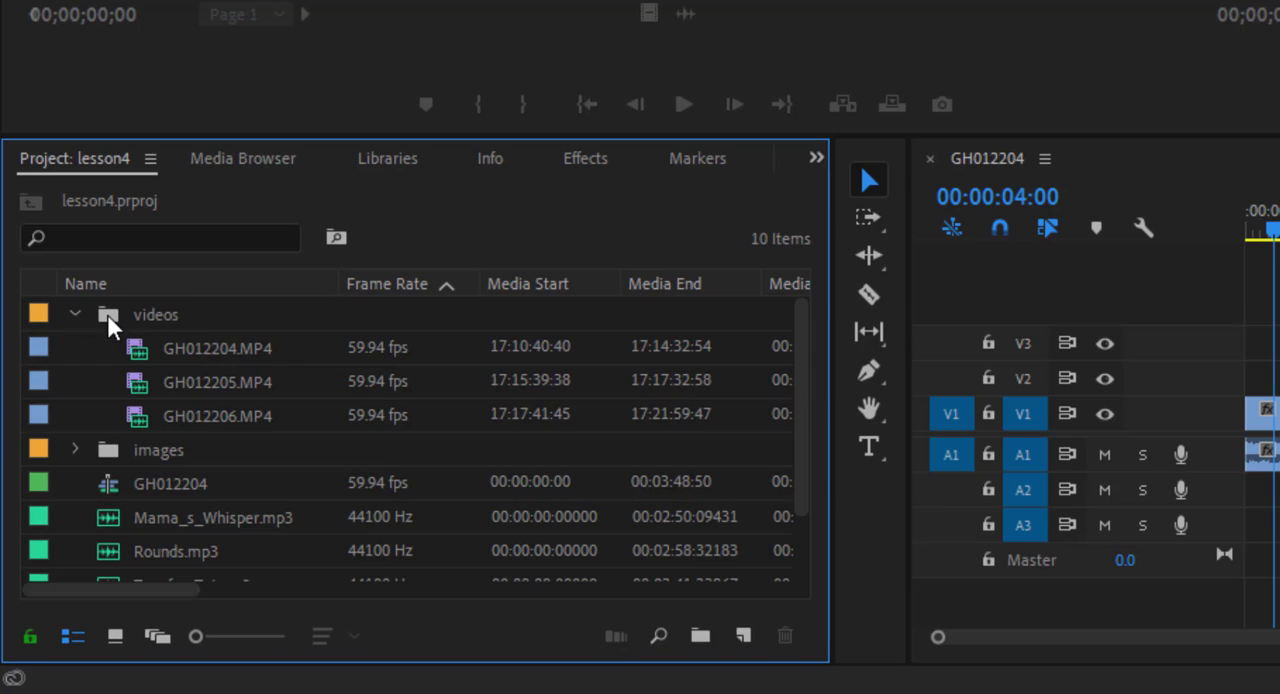
pyautogui.click(76, 314)
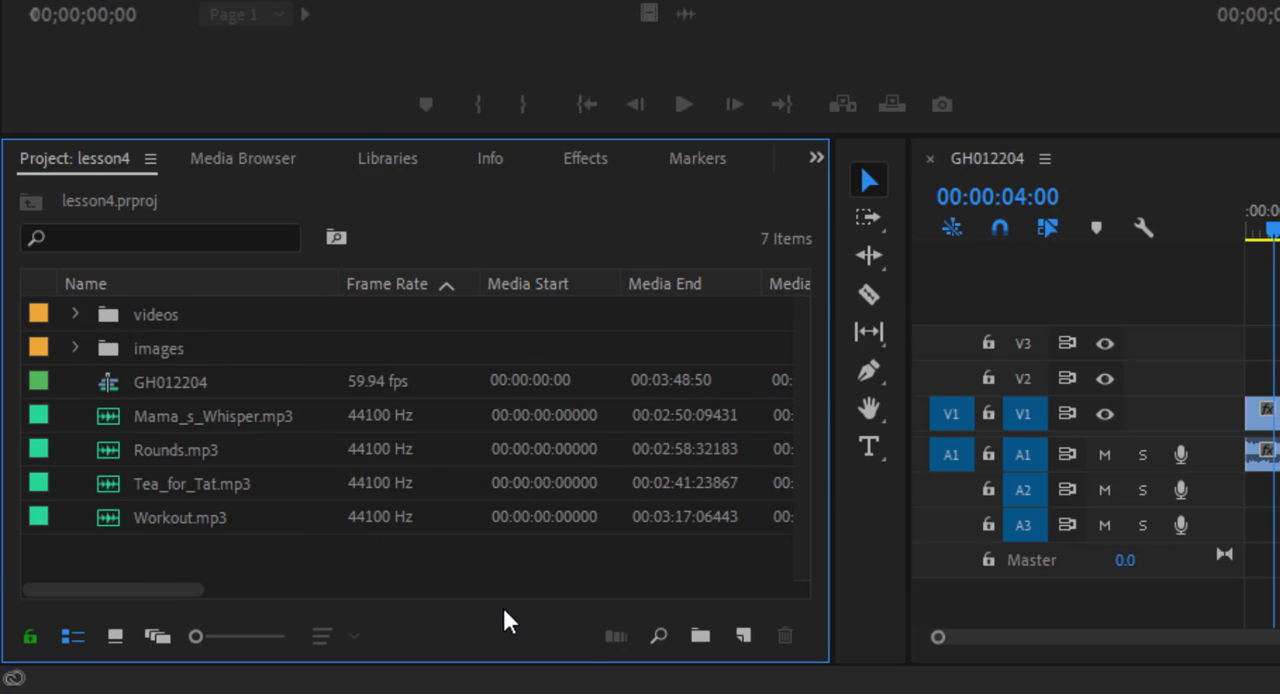
# Create a 'music' bin and move all four mp3 tracks into it.
pyautogui.click(700, 636)
pyautogui.write('music')
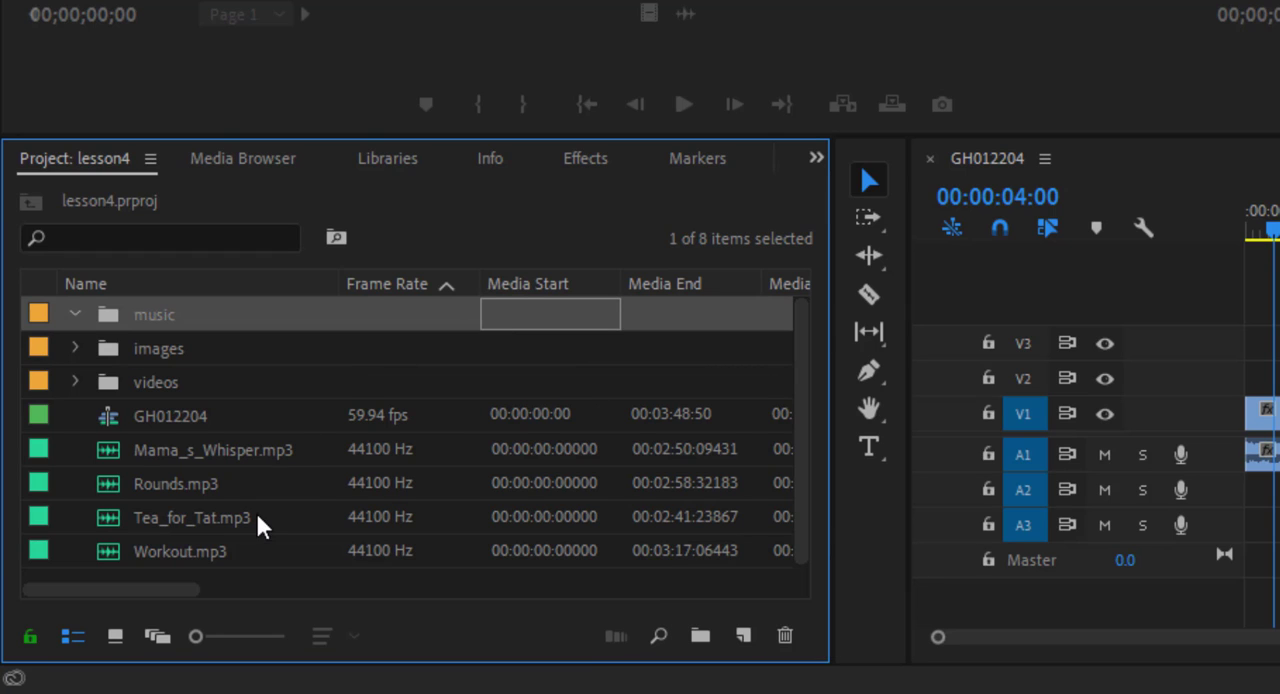
pyautogui.moveTo(250, 488)
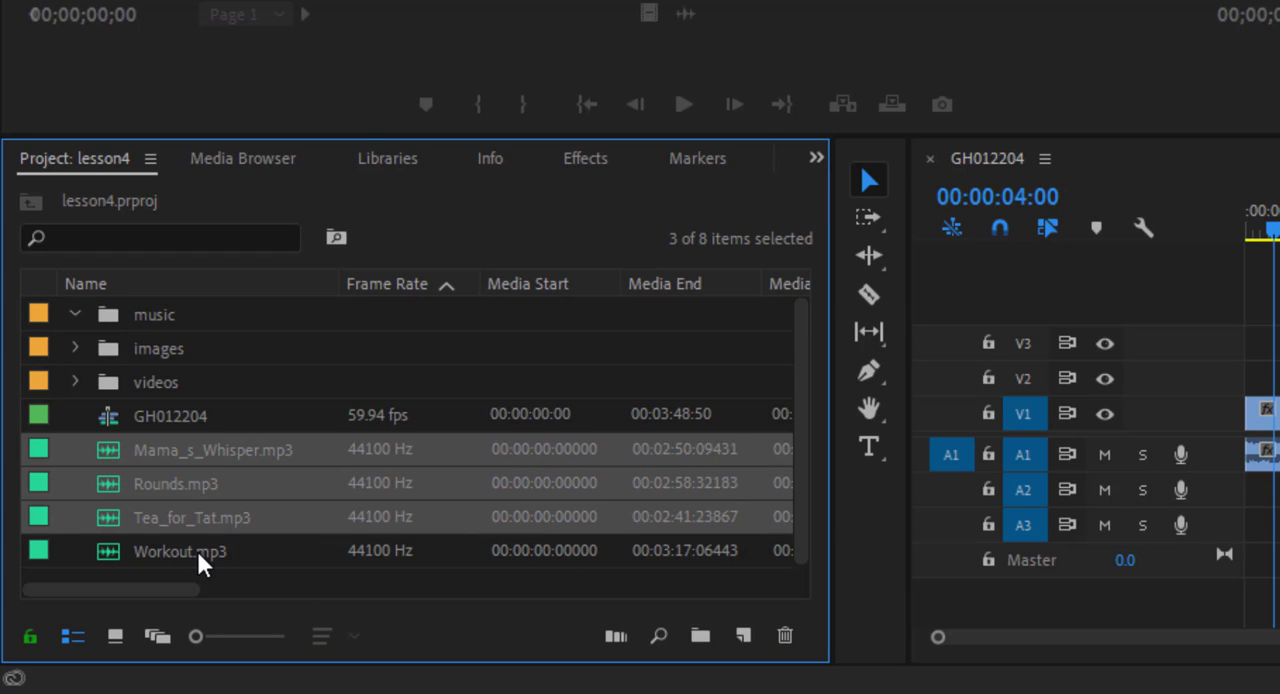
pyautogui.click(152, 314)
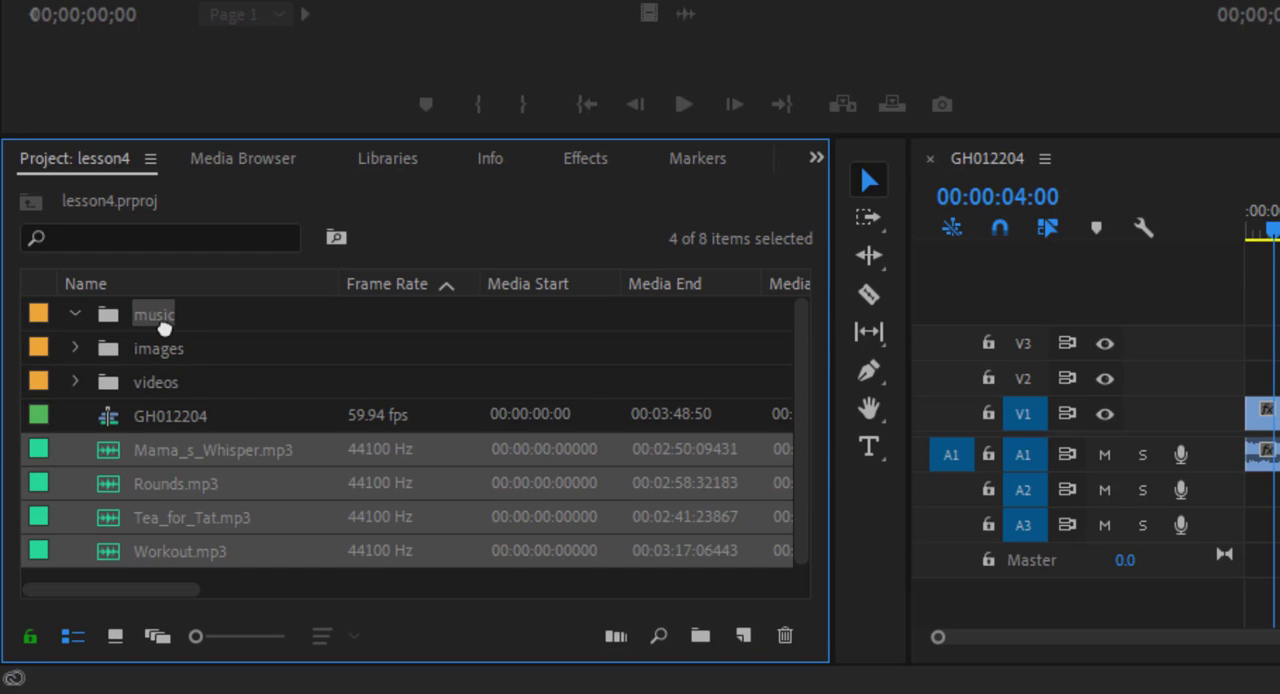
pyautogui.click(76, 314)
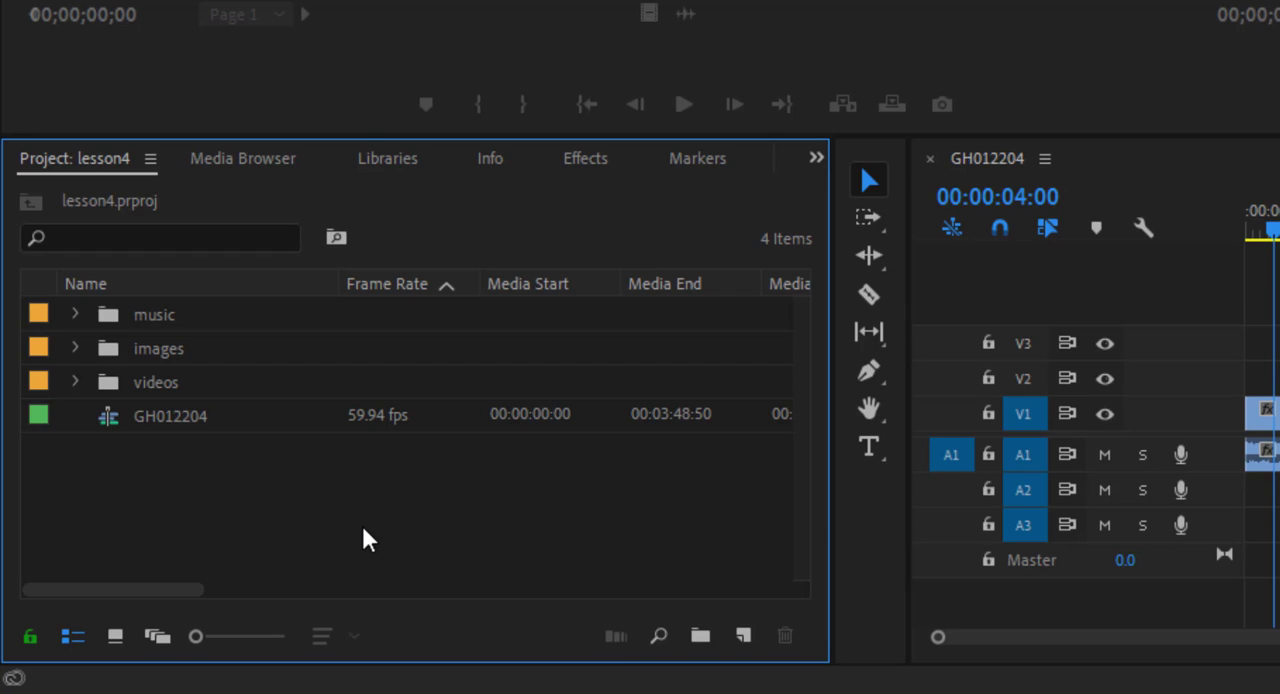
pyautogui.moveTo(272, 366)
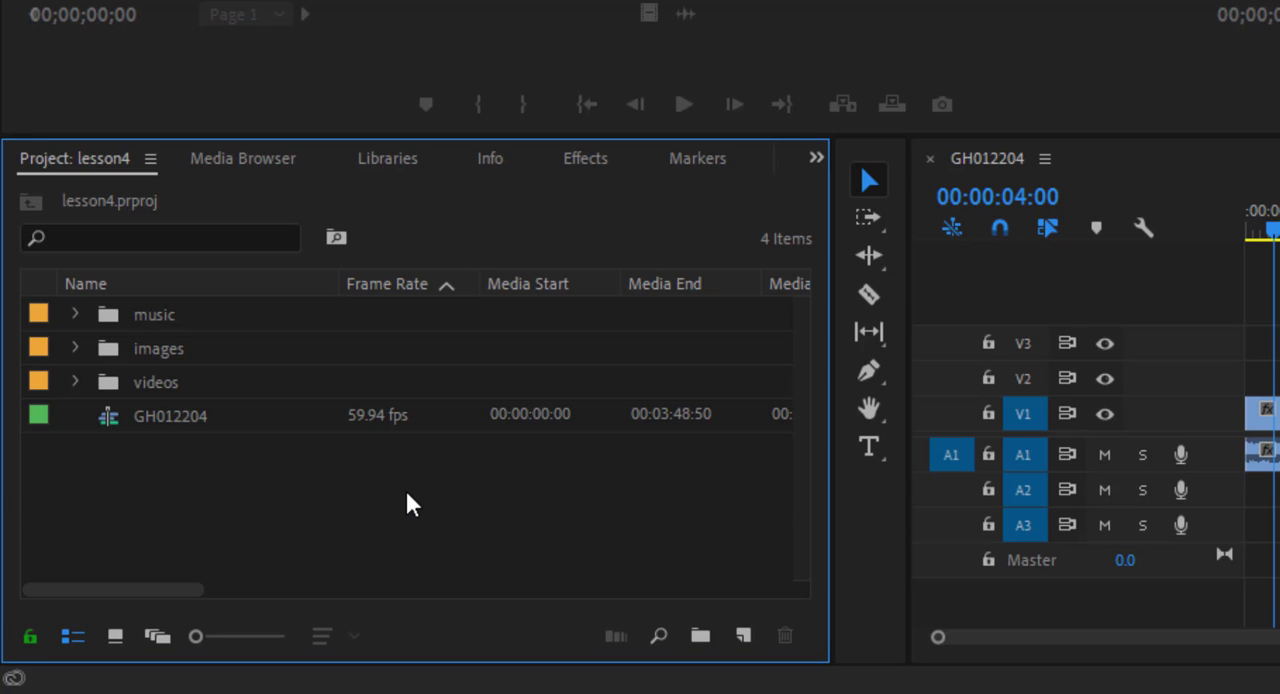
pyautogui.moveTo(502, 486)
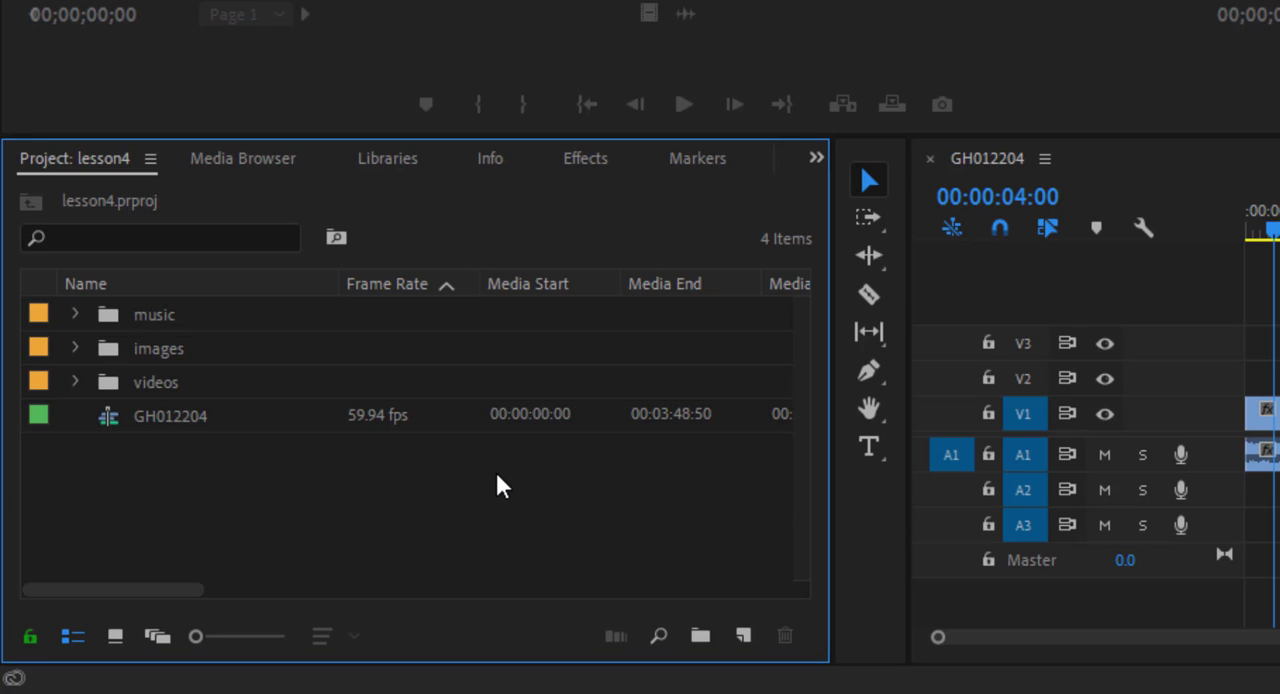